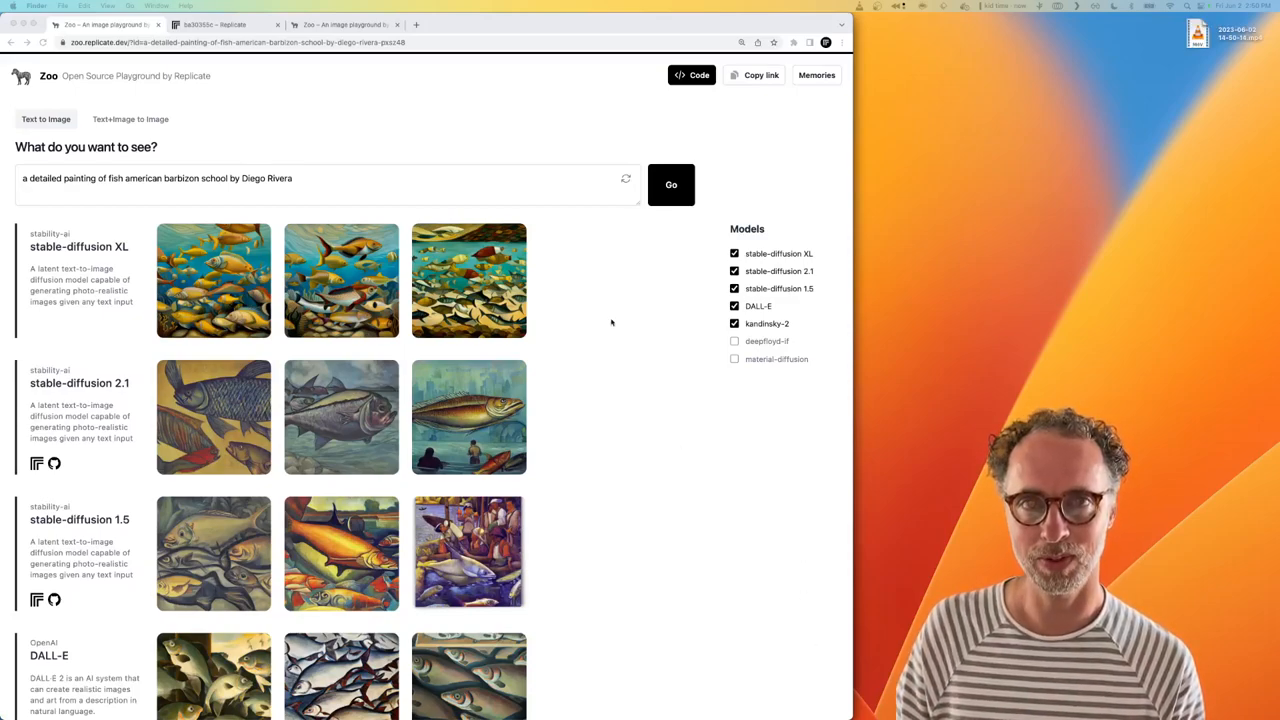
{"action": "mouse_move", "coordinate": [452, 142]}
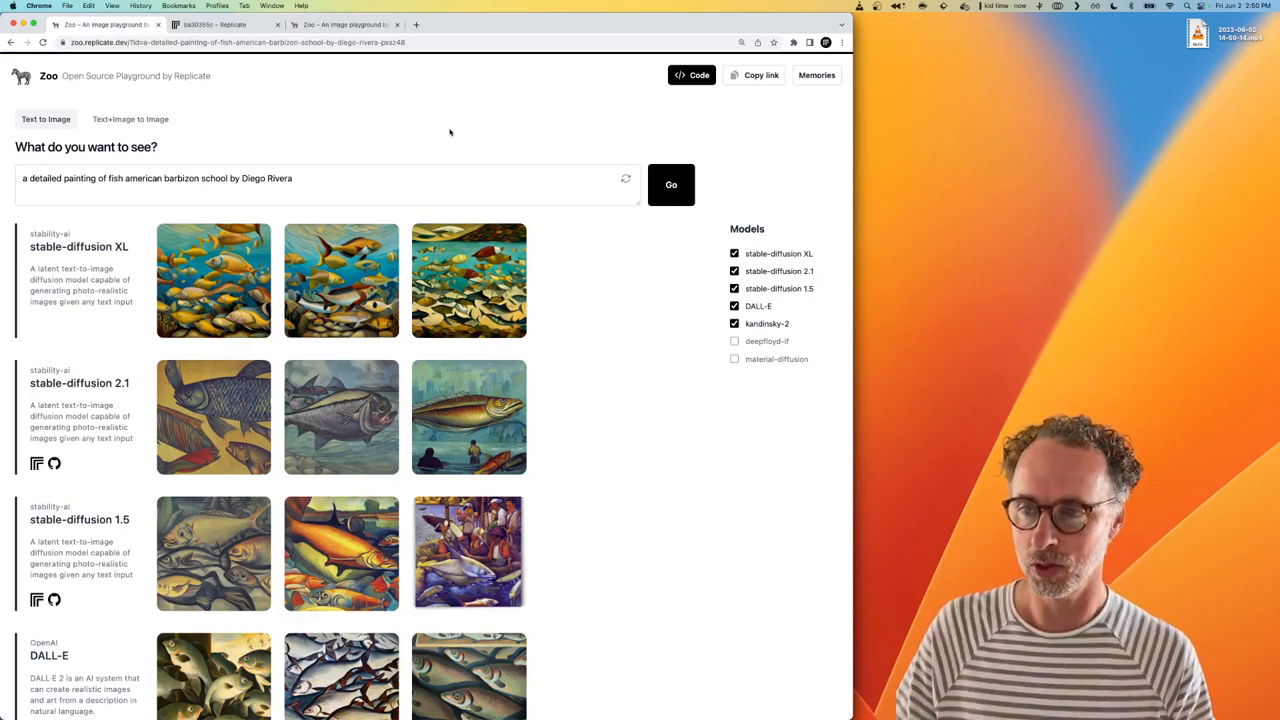
- Rerun the fish painting prompt and scroll through the new paintings from four models
{"action": "left_click", "coordinate": [240, 42]}
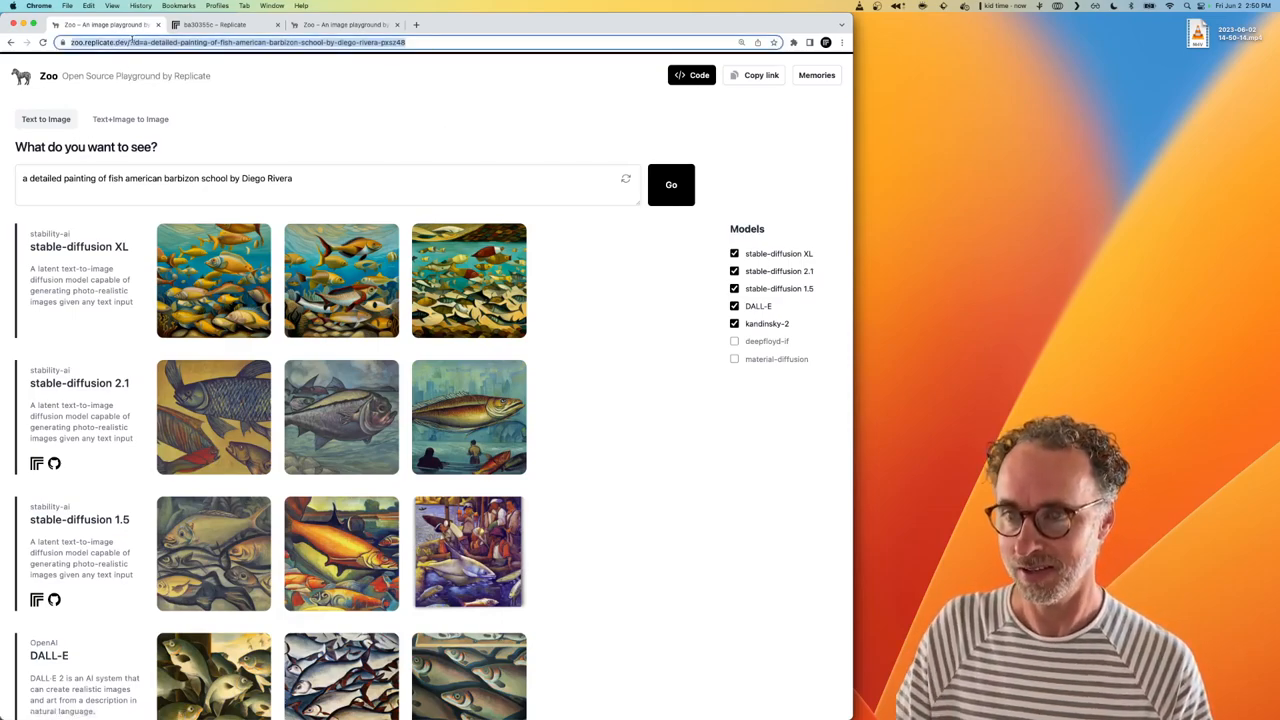
{"action": "scroll", "scroll_direction": "down", "scroll_amount": 3}
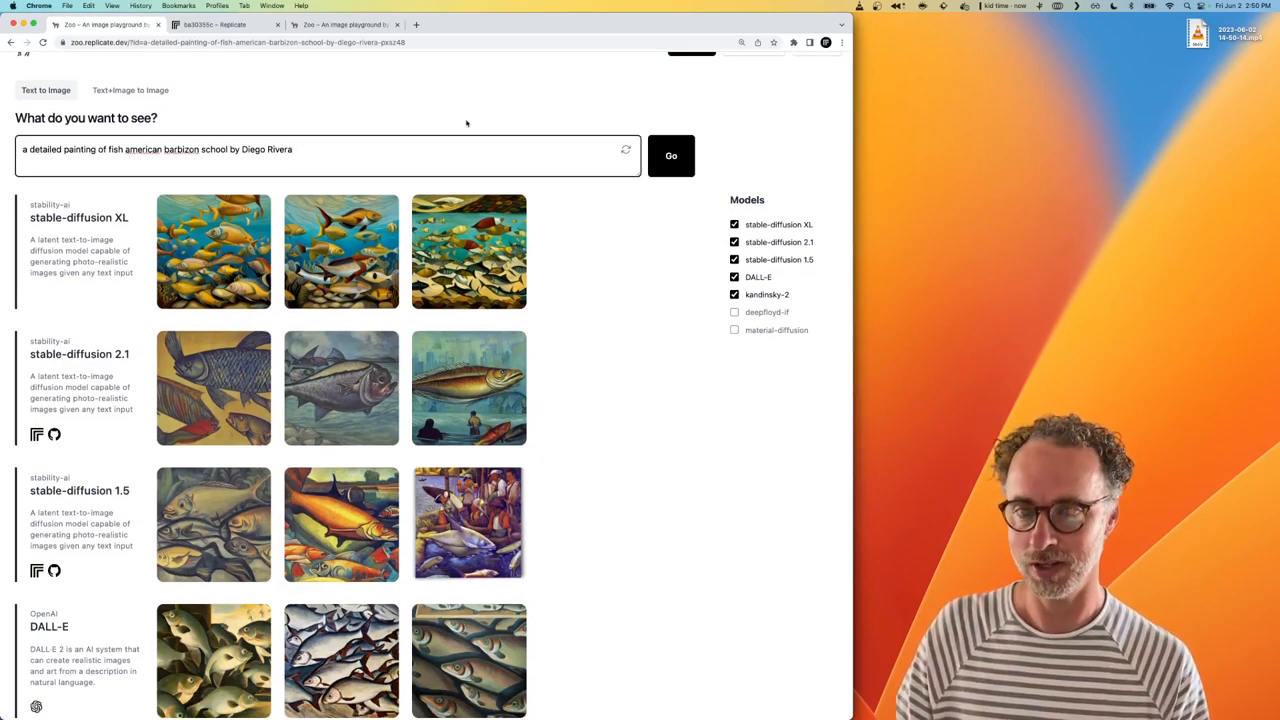
{"action": "left_click", "coordinate": [671, 155]}
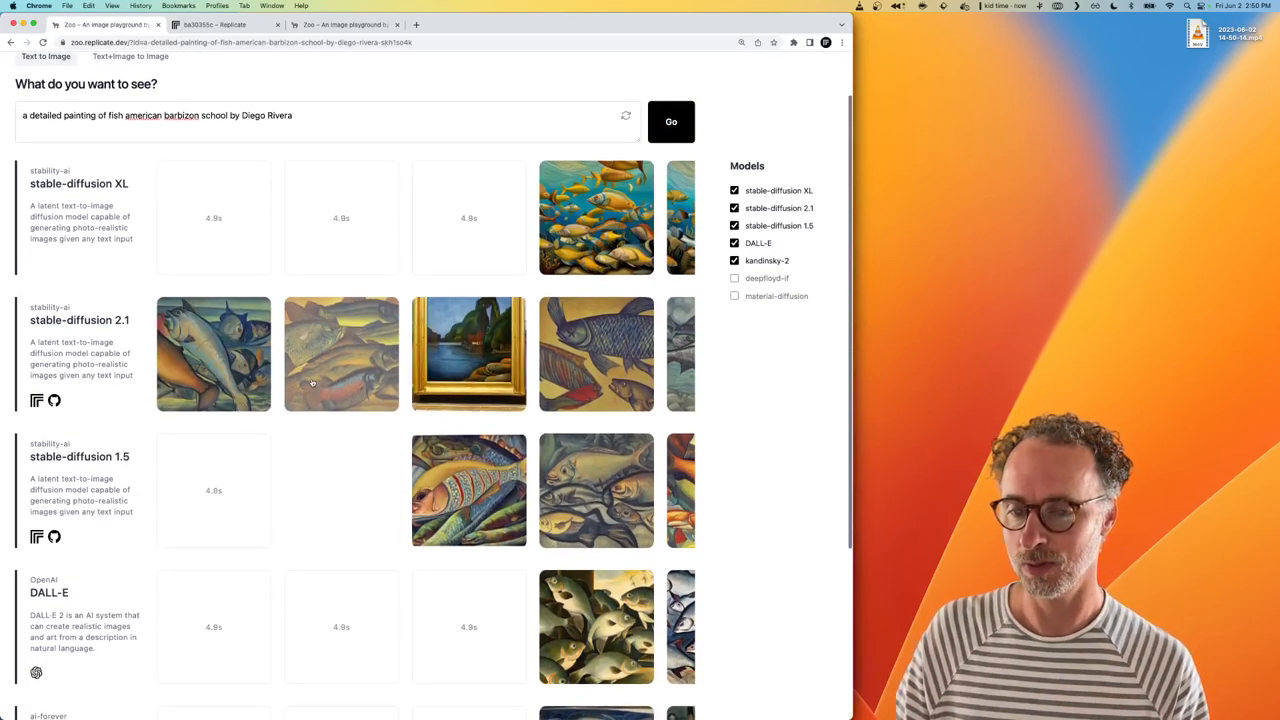
{"action": "scroll", "scroll_direction": "down", "scroll_amount": 3}
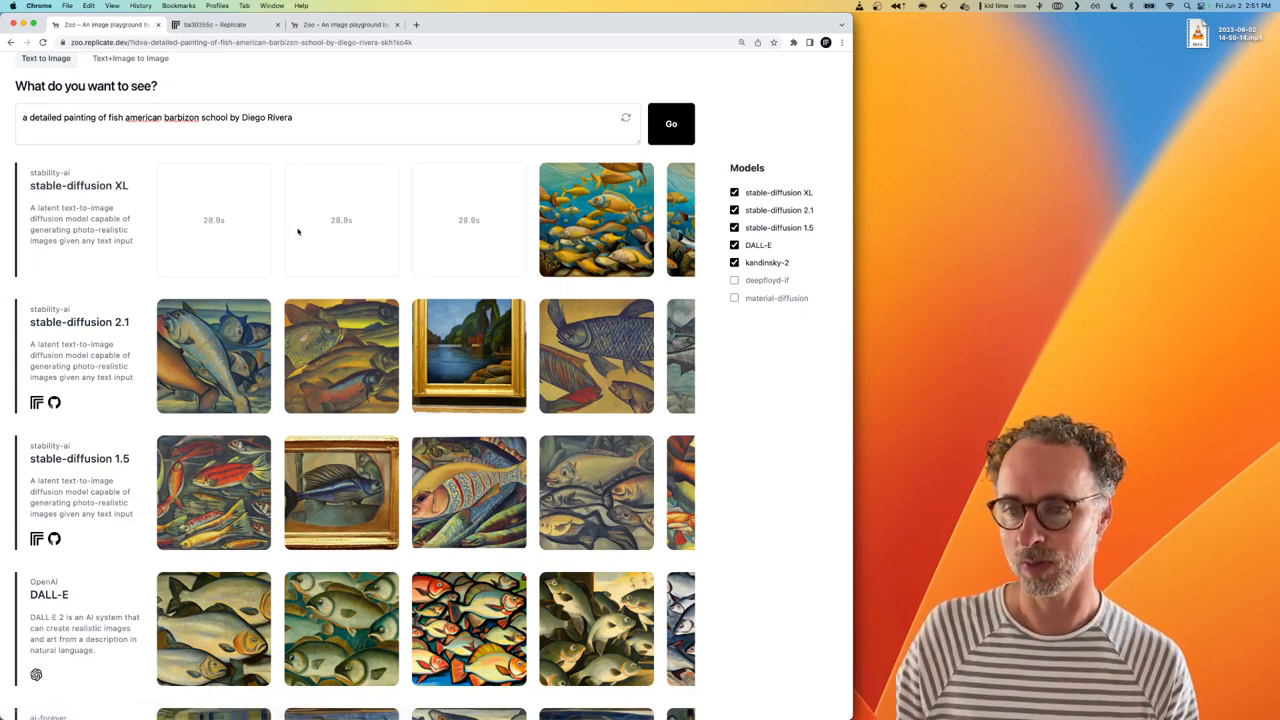
{"action": "scroll", "scroll_direction": "down", "scroll_amount": 3}
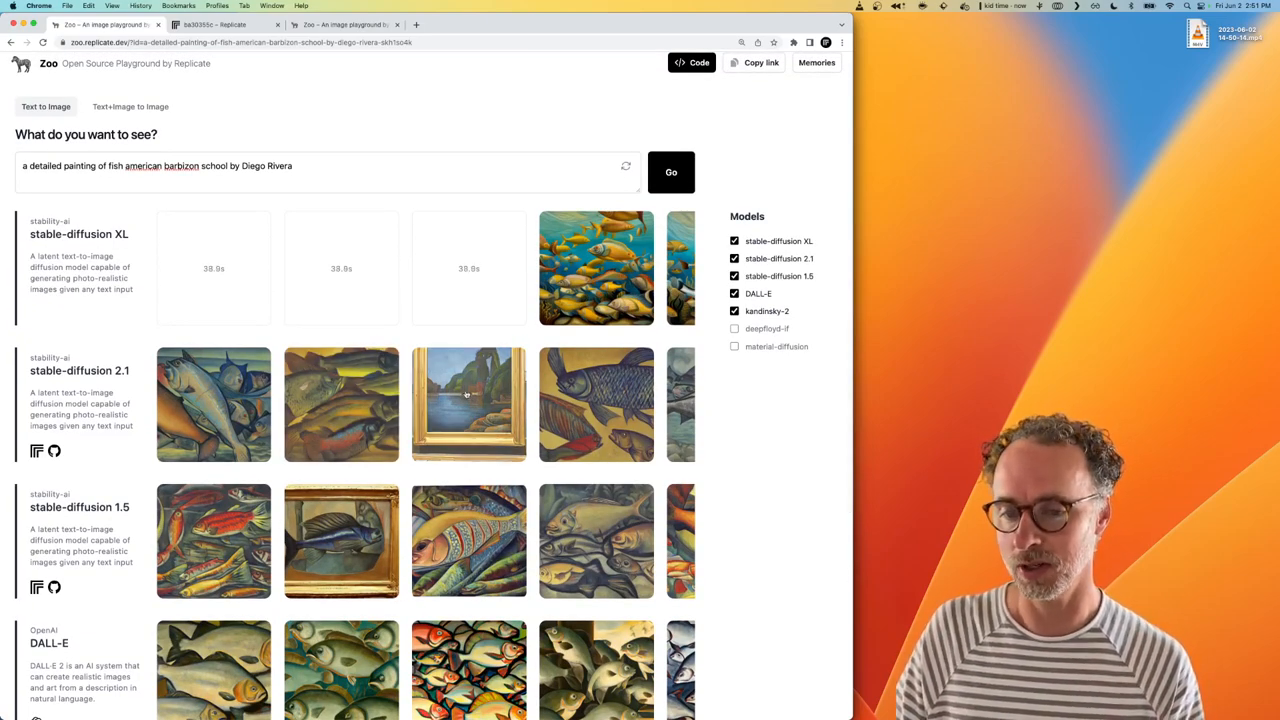
{"action": "scroll", "scroll_direction": "down", "scroll_amount": 3}
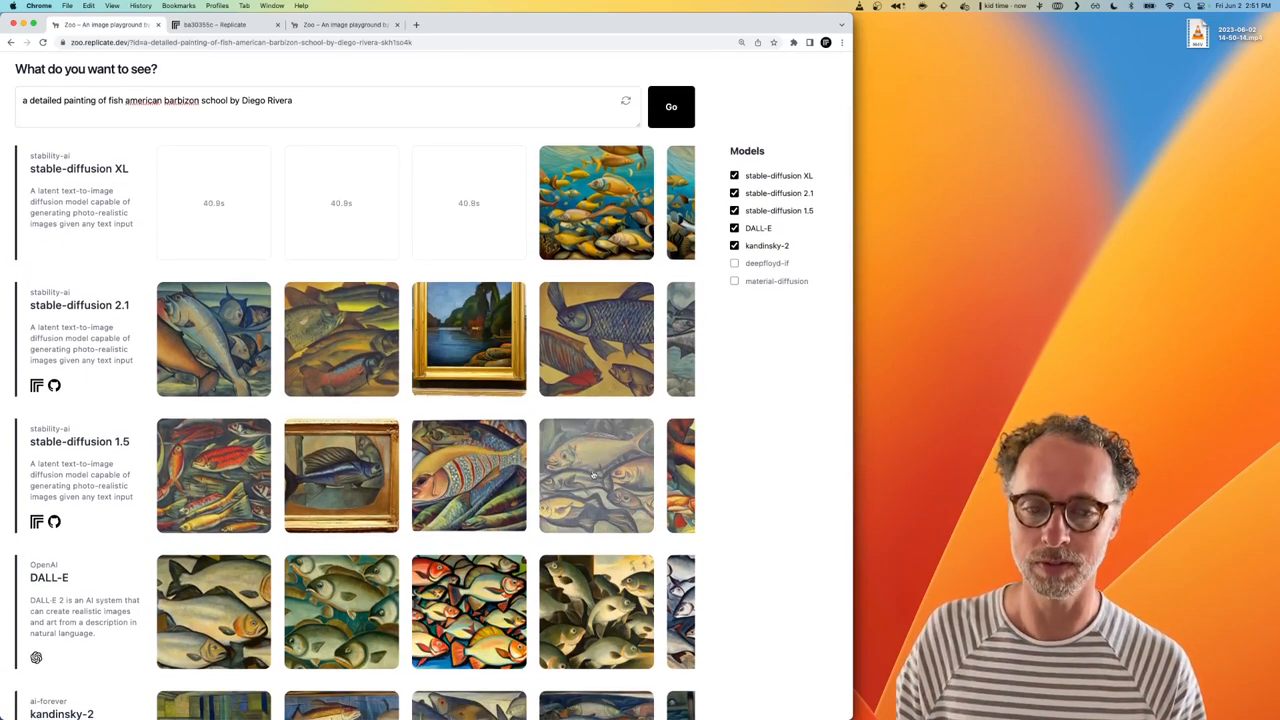
{"action": "scroll", "scroll_direction": "down", "scroll_amount": 3}
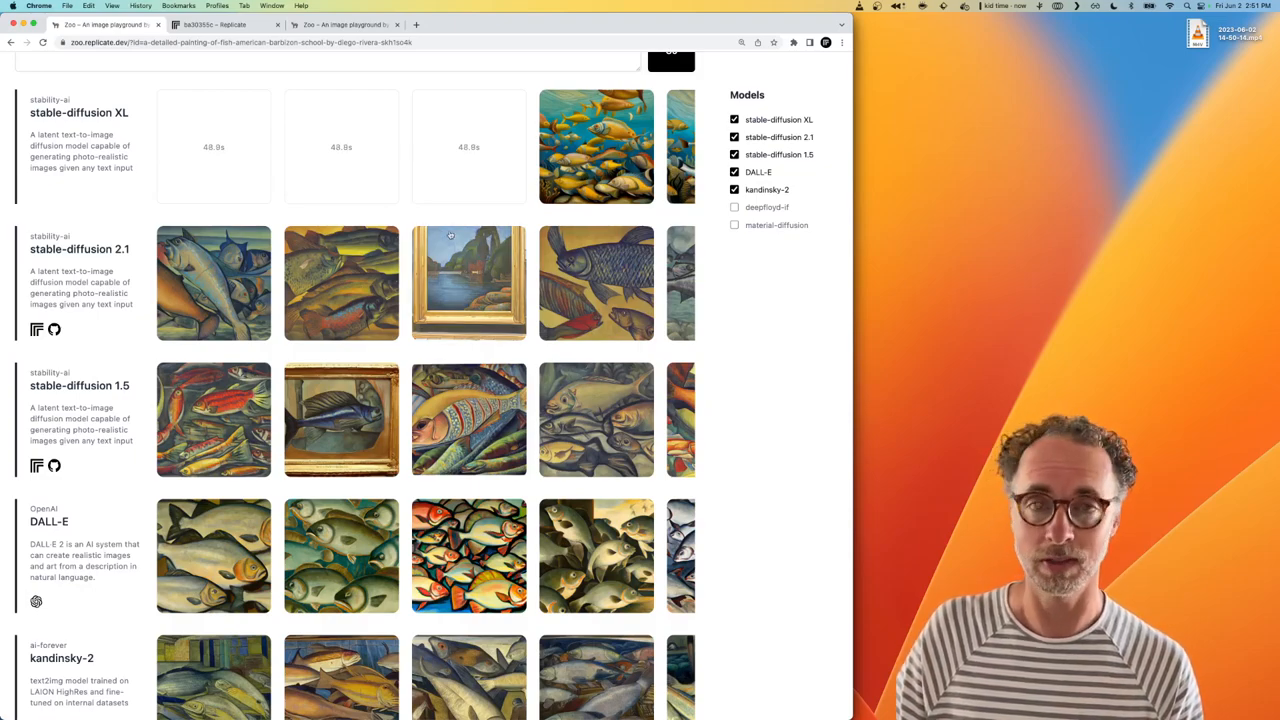
{"action": "scroll", "scroll_direction": "down", "scroll_amount": 3}
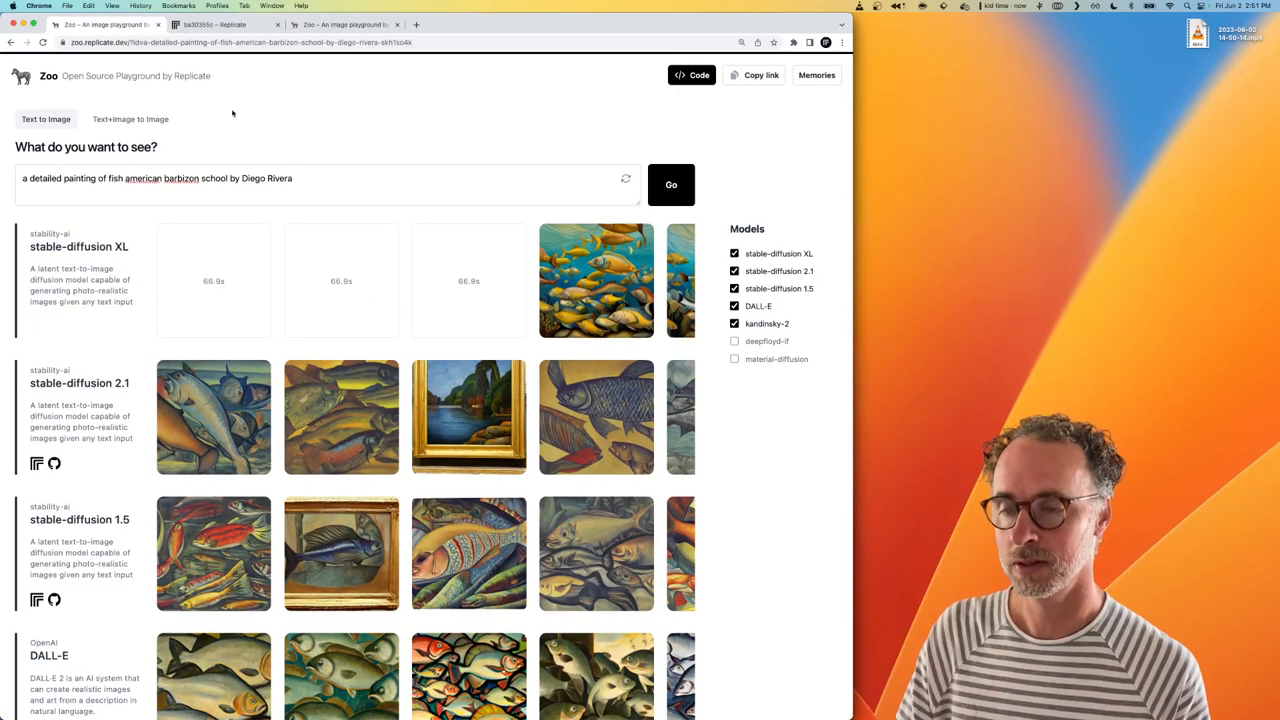
- View emoji-diffusion's snowy mountain result on Replicate, then return to the Zoo comparison page
{"action": "left_click", "coordinate": [210, 24]}
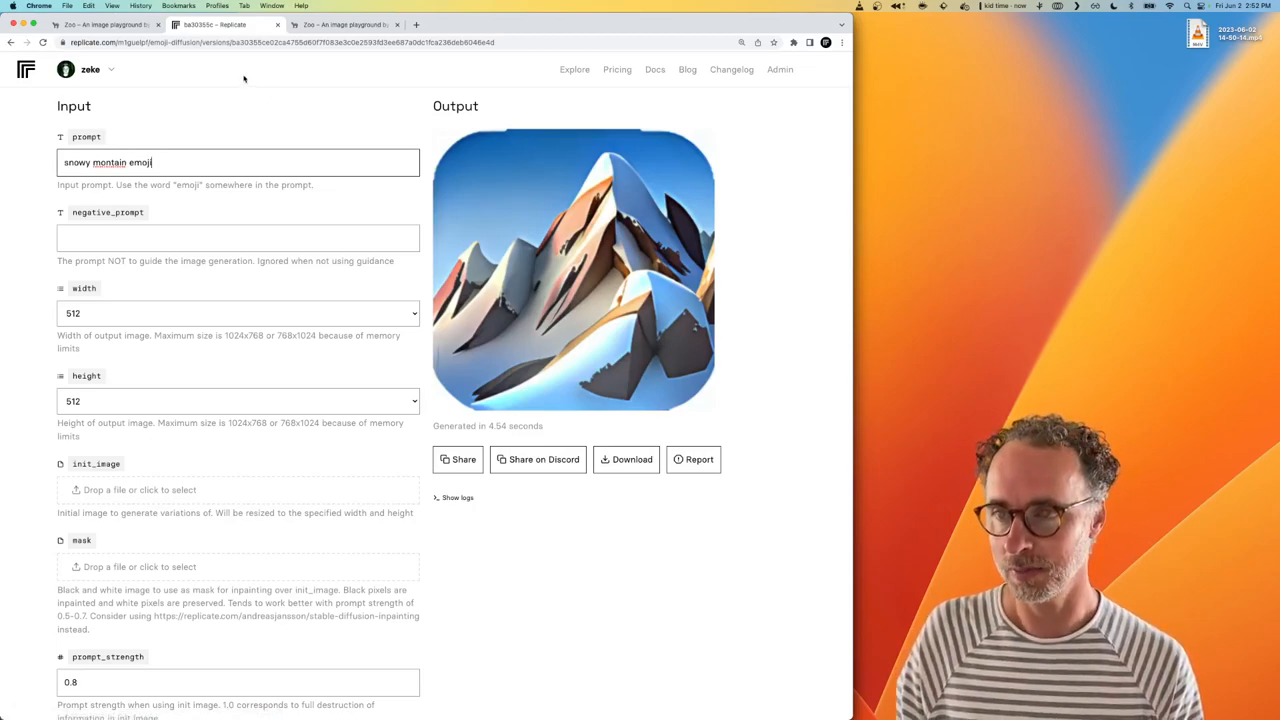
{"action": "left_click", "coordinate": [345, 24]}
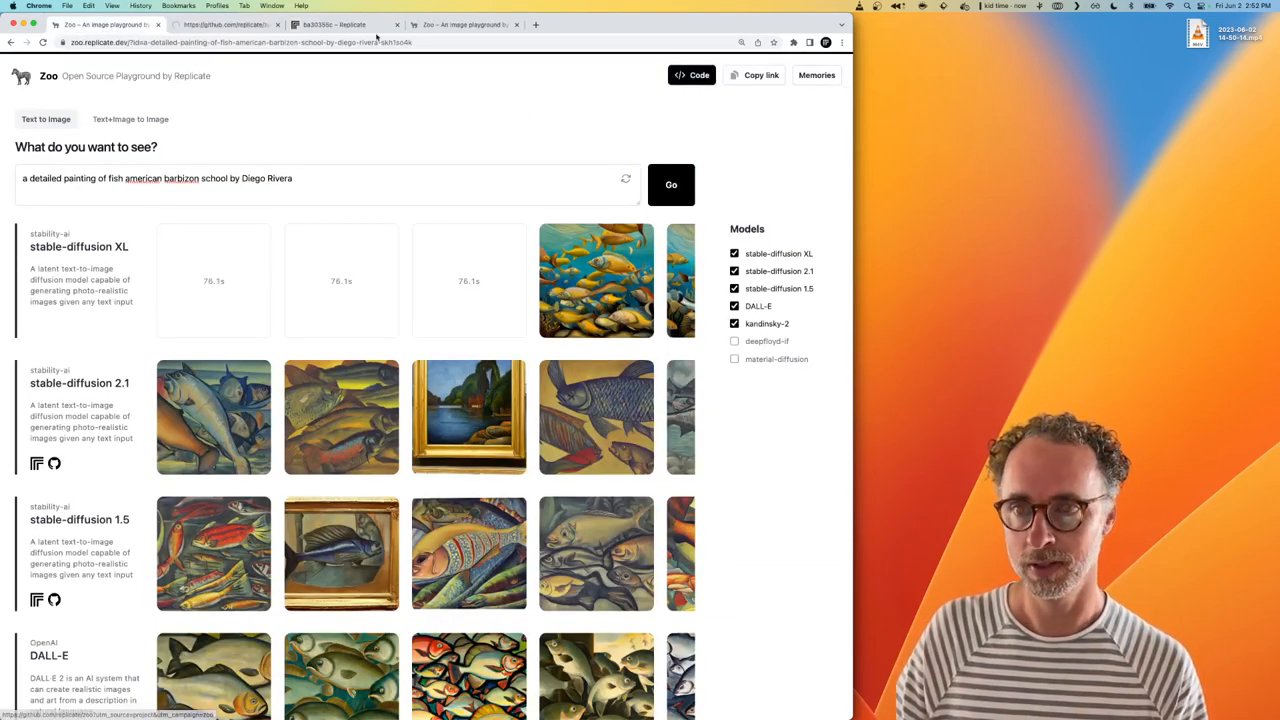
- Read the replicate/zoo README's ngrok setup and select the npm run dev command
{"action": "left_click", "coordinate": [220, 24]}
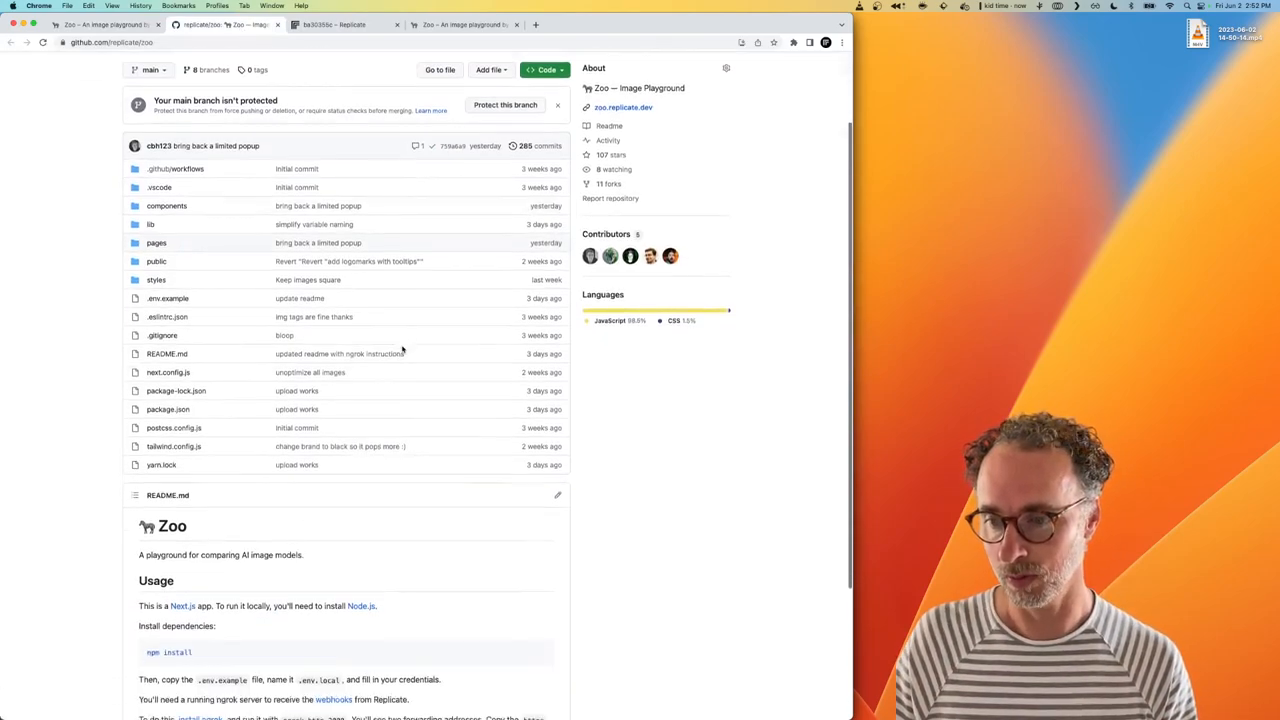
{"action": "scroll", "scroll_direction": "down", "scroll_amount": 3}
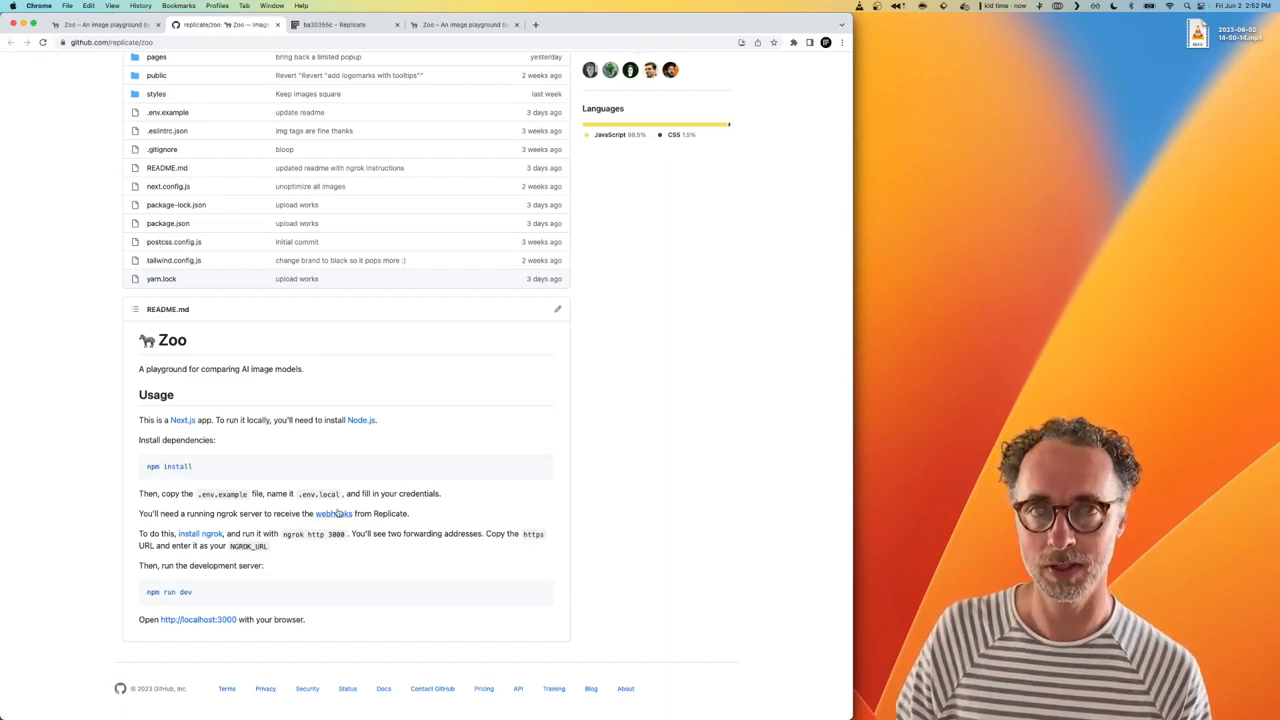
{"action": "mouse_move", "coordinate": [332, 551]}
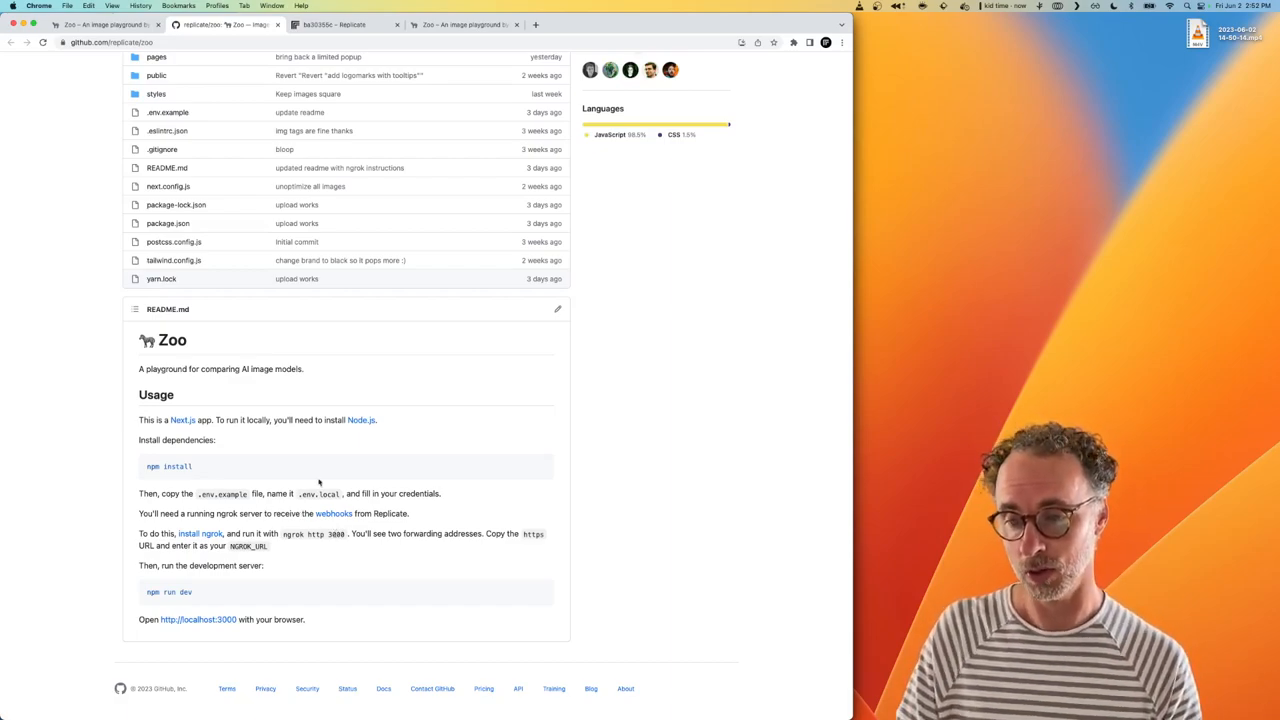
{"action": "mouse_move", "coordinate": [217, 458]}
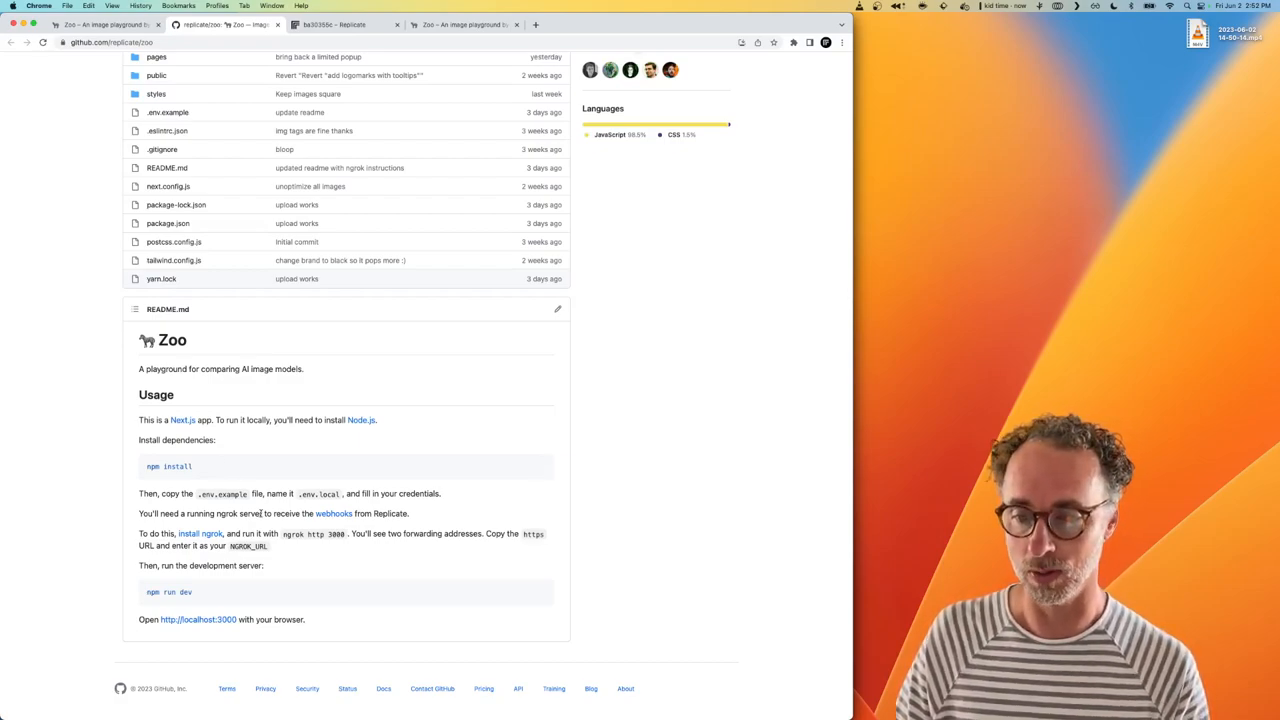
{"action": "double_click", "coordinate": [313, 533]}
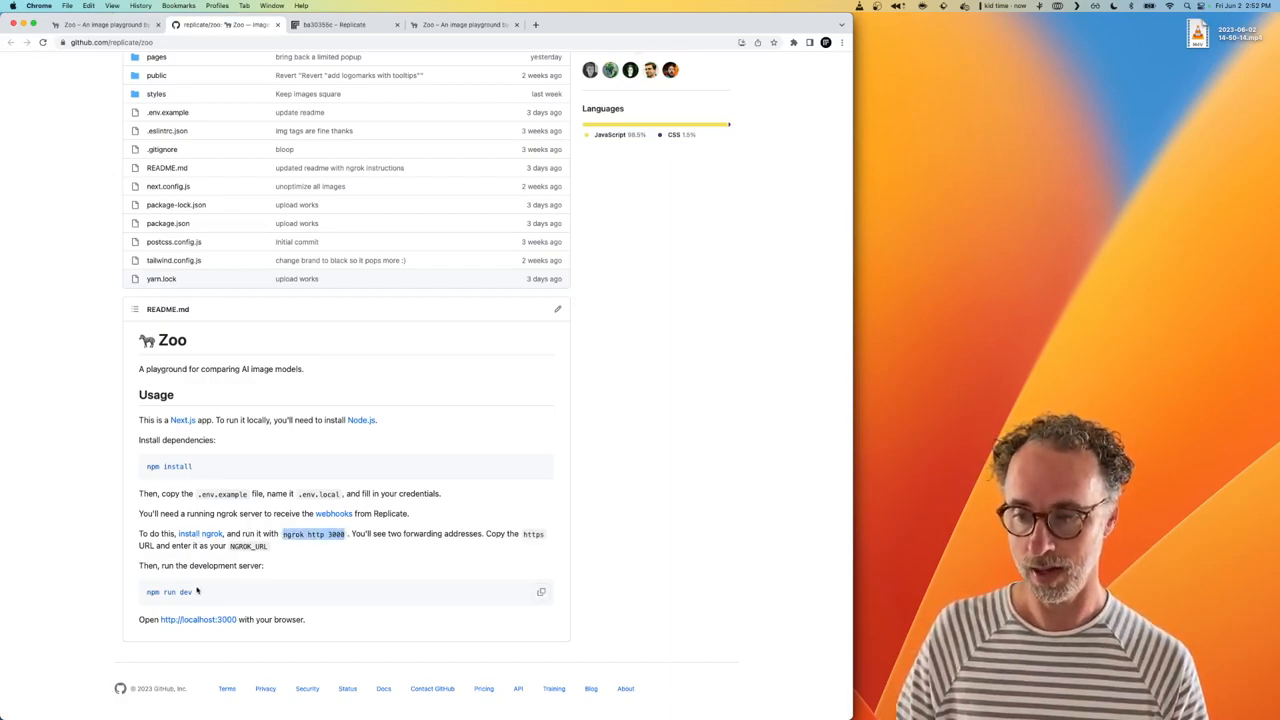
{"action": "double_click", "coordinate": [168, 591]}
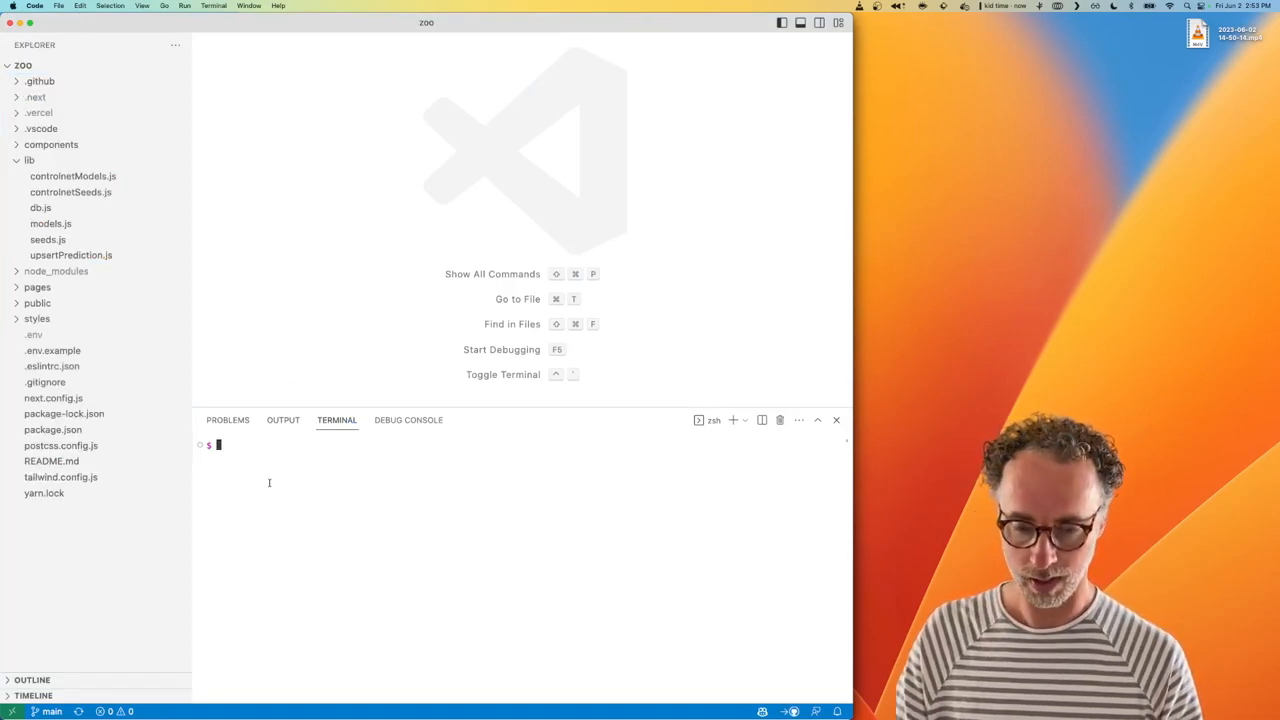
- Run npm run dev and select ngrok's https forwarding URL to localhost:3000
{"action": "type", "text": "npm run dev"}
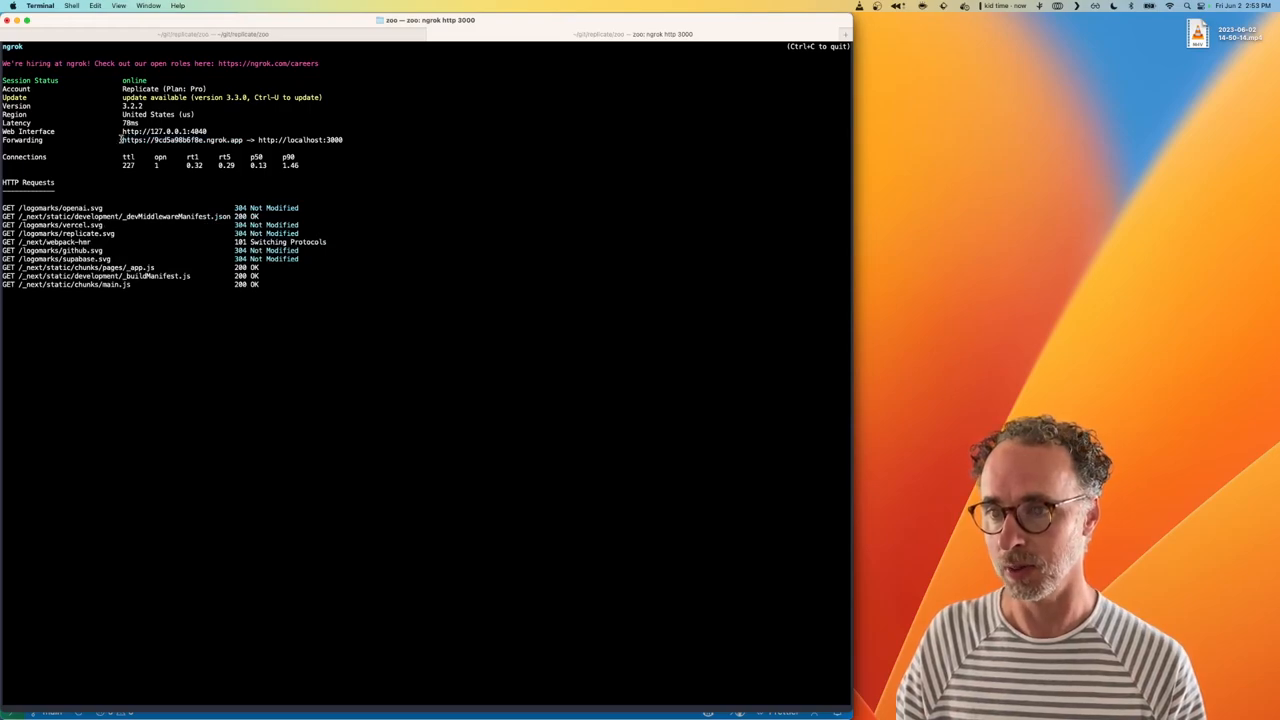
{"action": "double_click", "coordinate": [180, 140]}
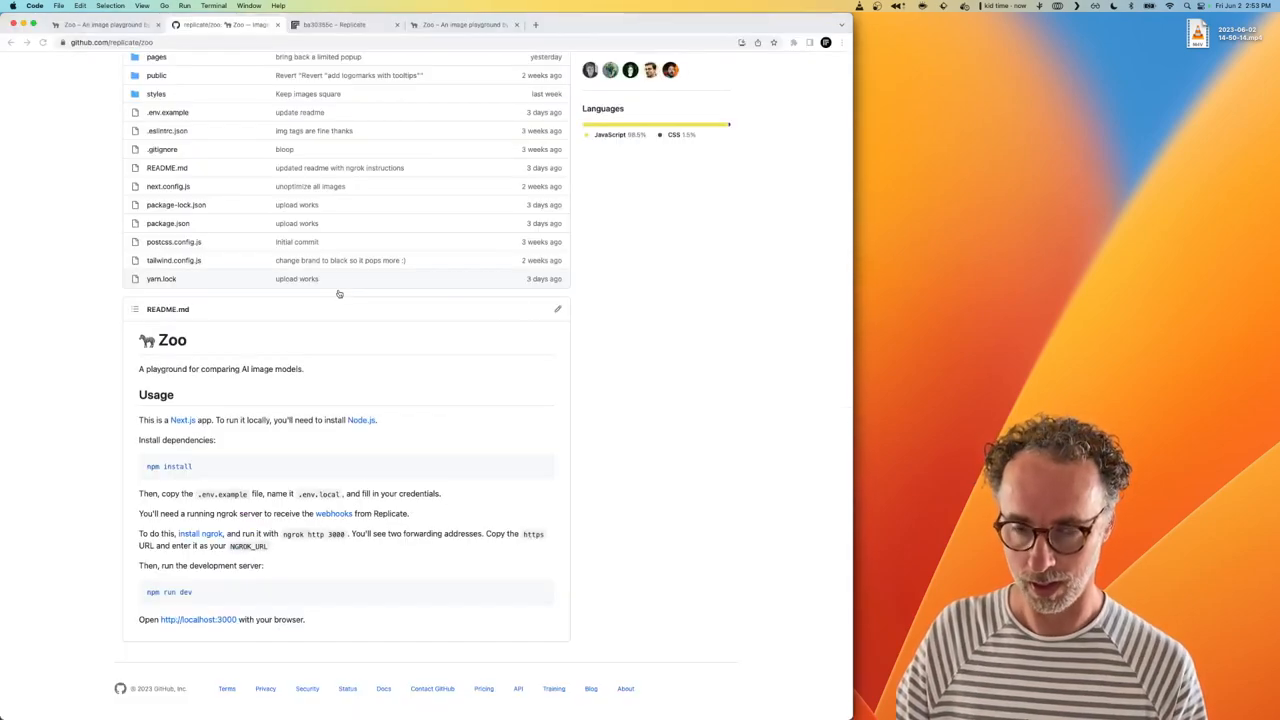
- Look over the replicate/zoo README, then return to lib/models.js with the emoji-diffusion entry
{"action": "left_click", "coordinate": [463, 24]}
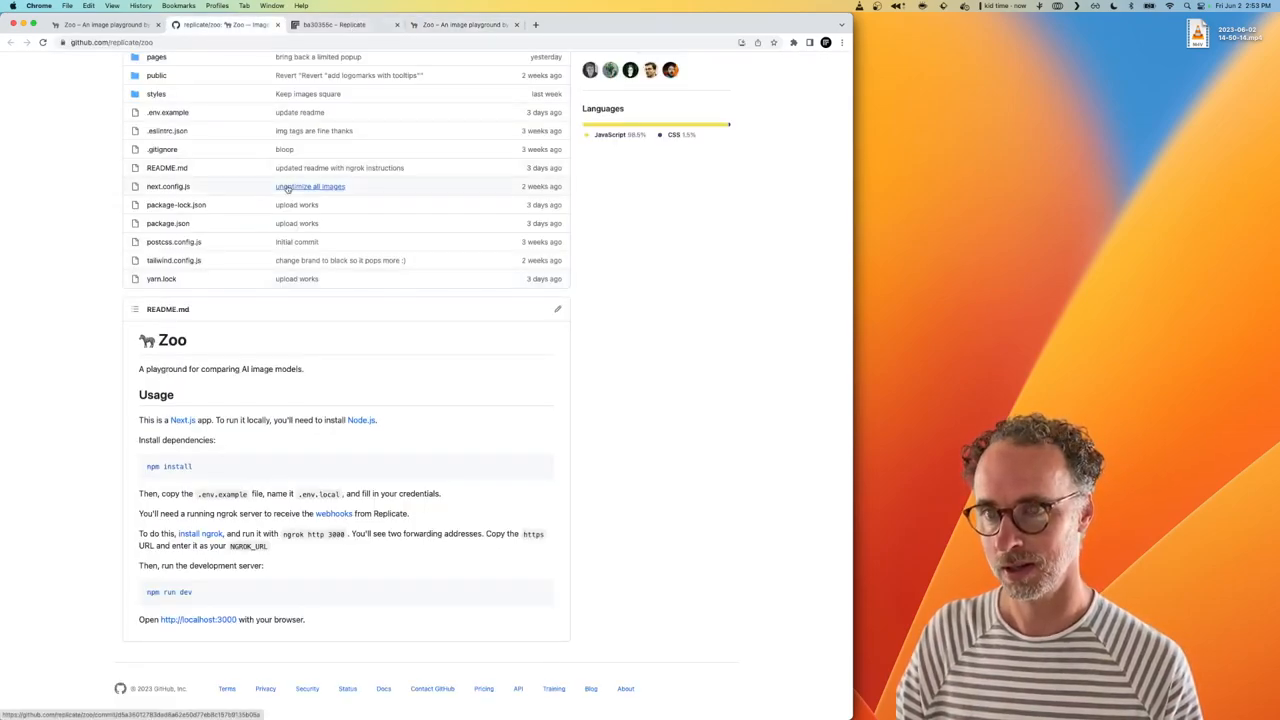
{"action": "left_click", "coordinate": [220, 24]}
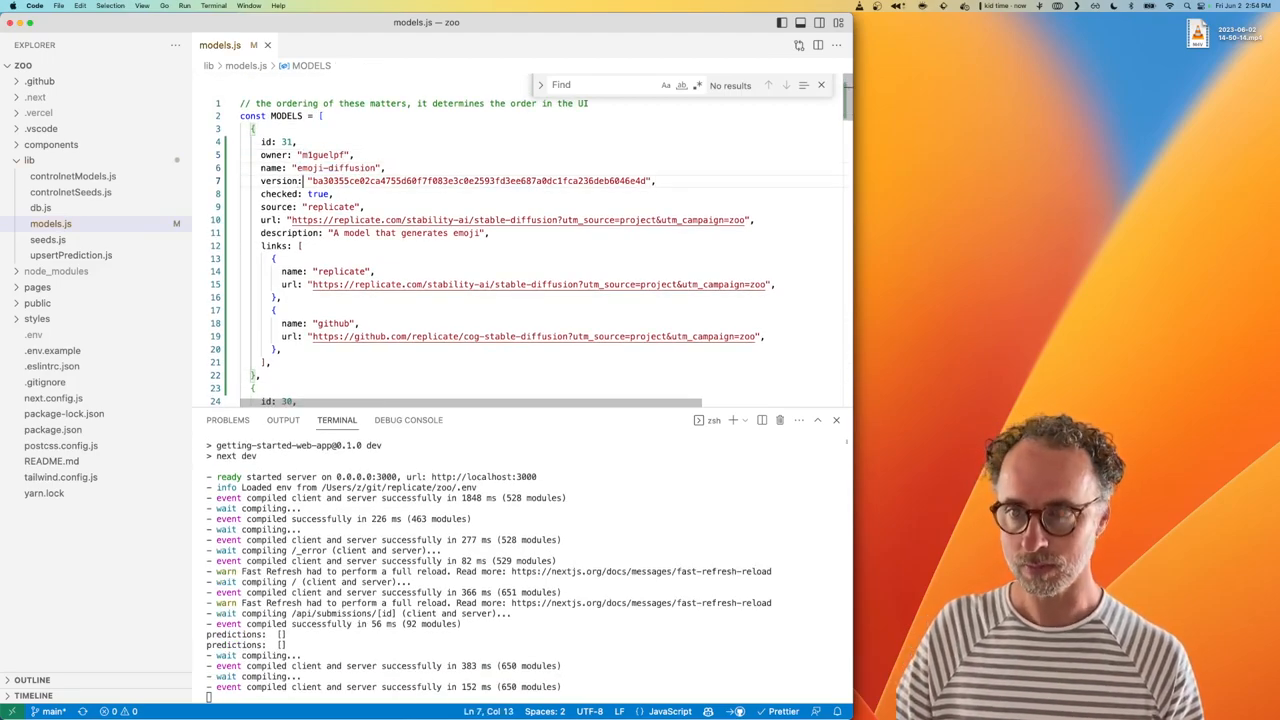
- Select the emoji-diffusion version hash in models.js and switch to the local Zoo app
{"action": "double_click", "coordinate": [480, 181]}
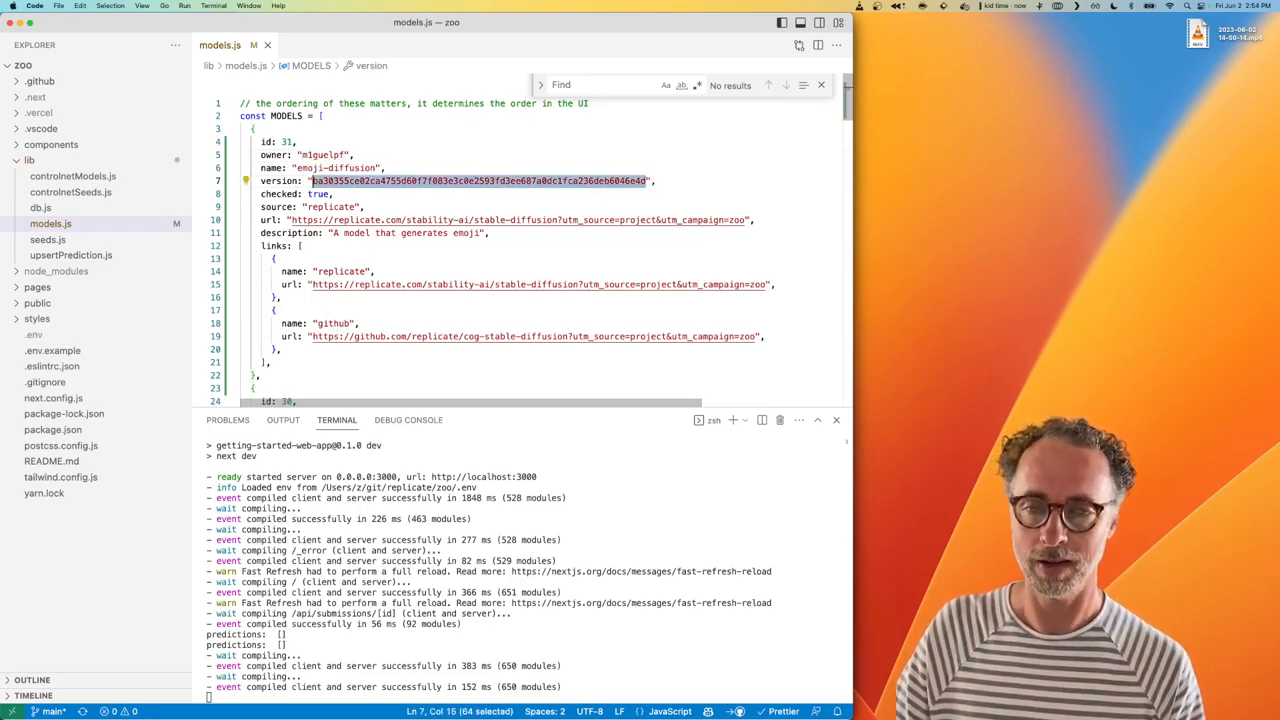
{"action": "left_click", "coordinate": [355, 220]}
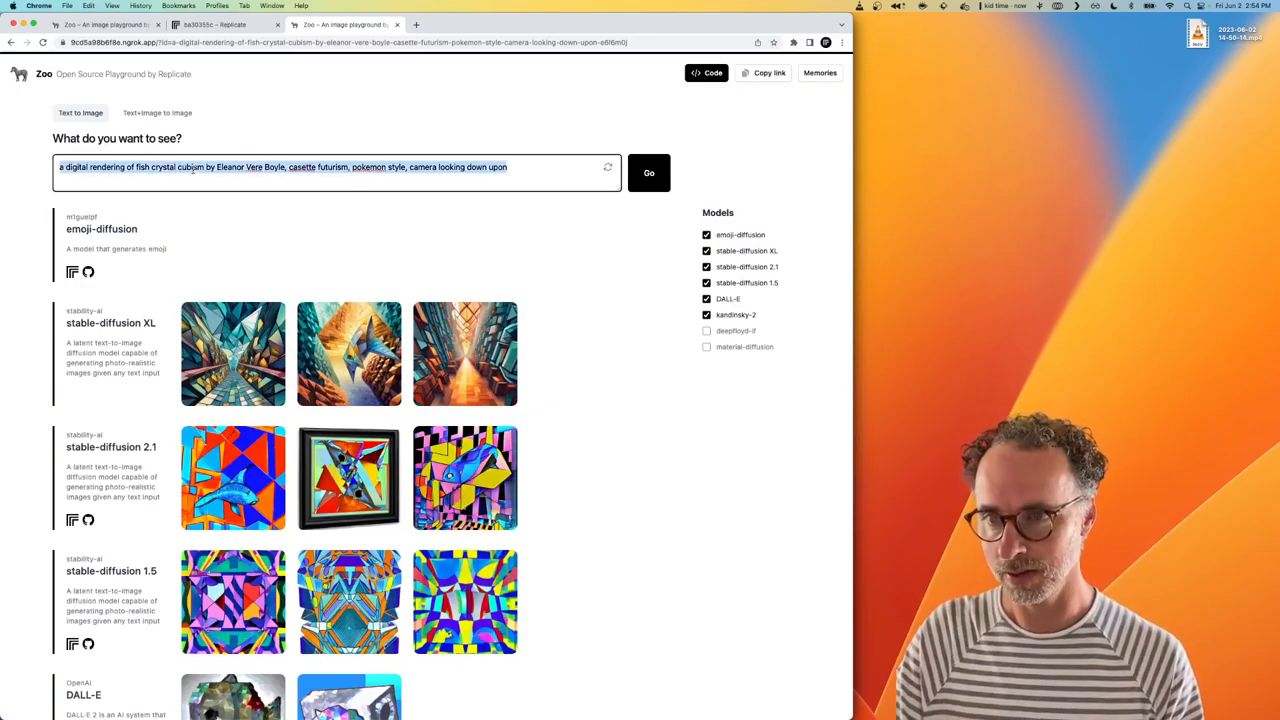
- Change the prompt to 'badger' and generate images with all checked models
{"action": "type", "text": "BADGER"}
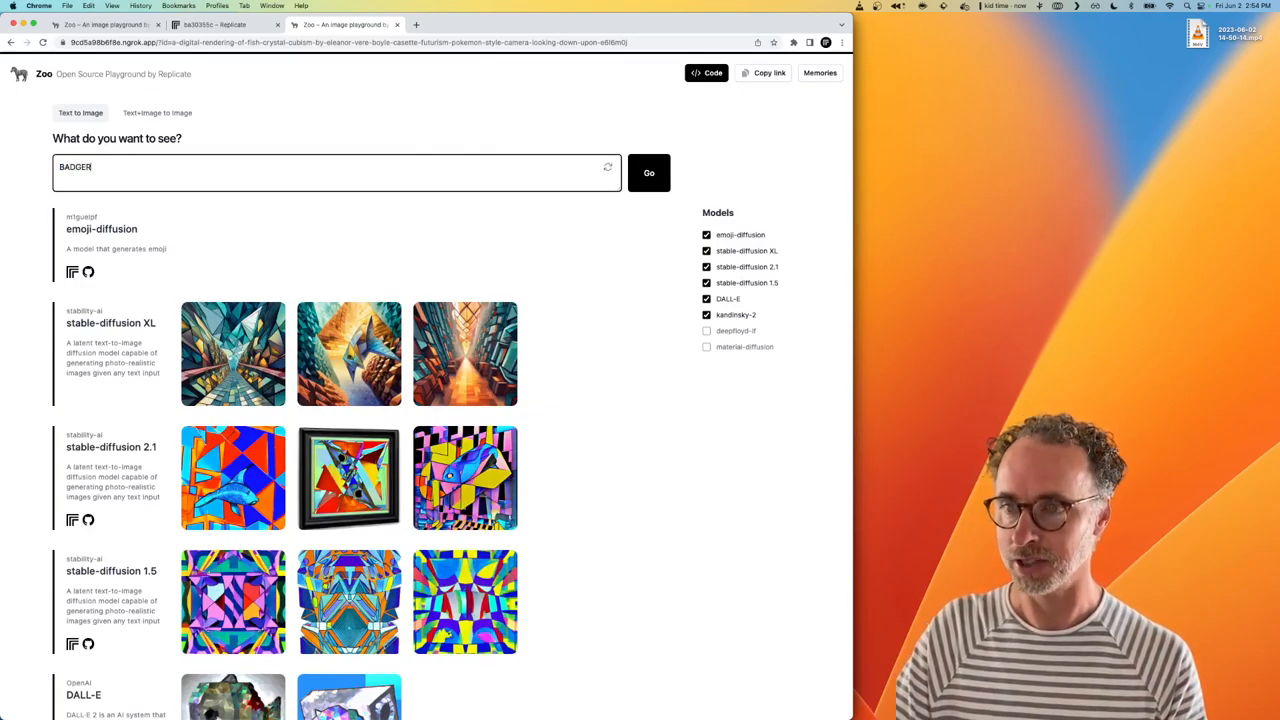
{"action": "type", "text": "badger"}
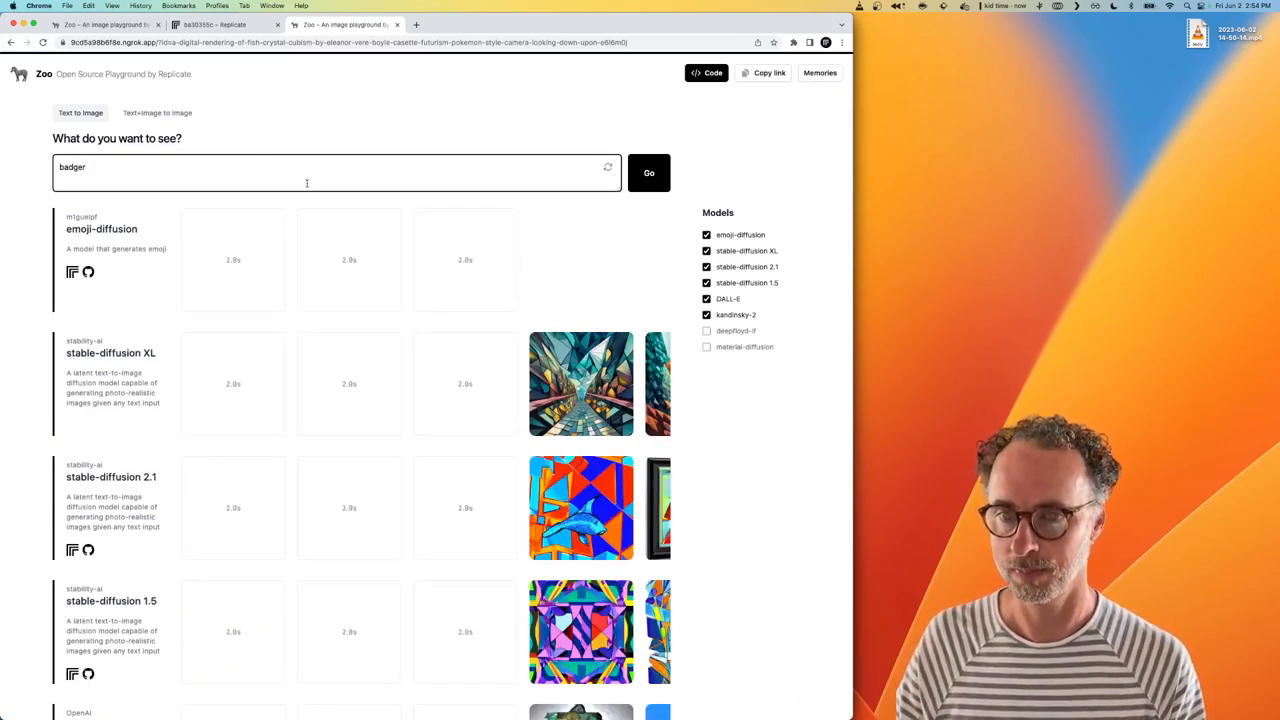
{"action": "left_click", "coordinate": [648, 172]}
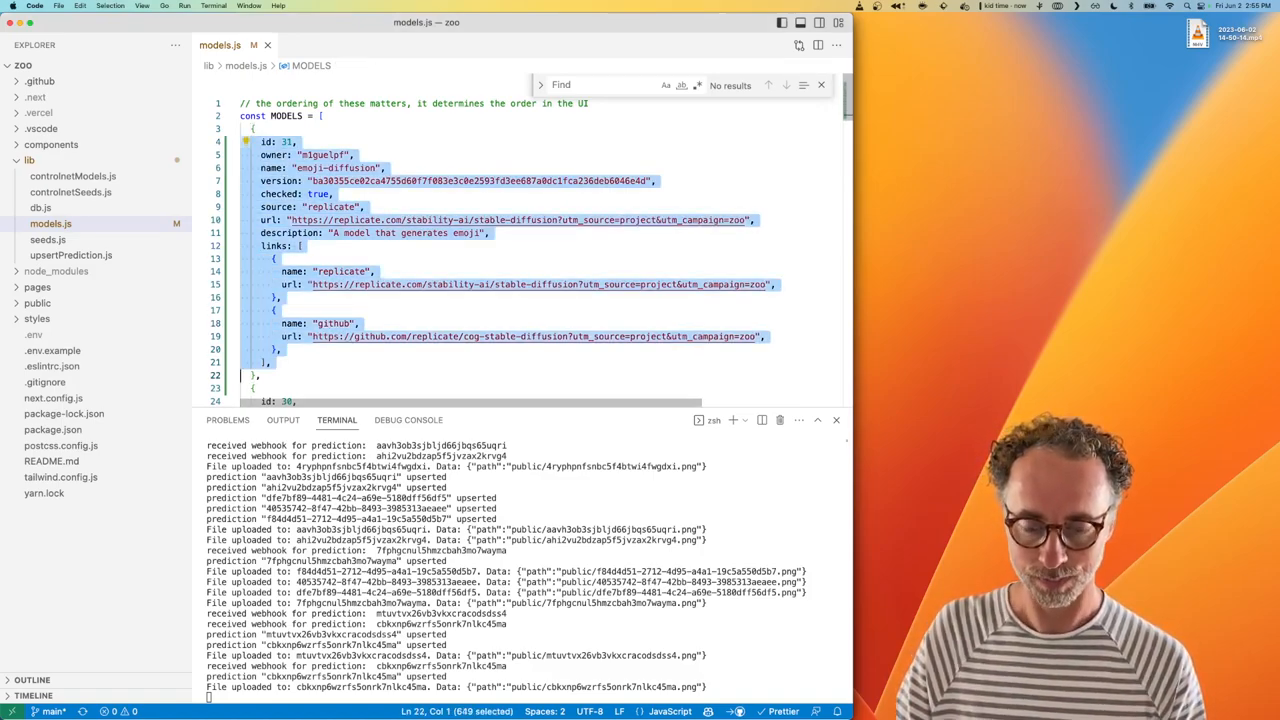
- Review the terminal log of received webhooks, upserted predictions and uploaded badger files
{"action": "left_click", "coordinate": [112, 24]}
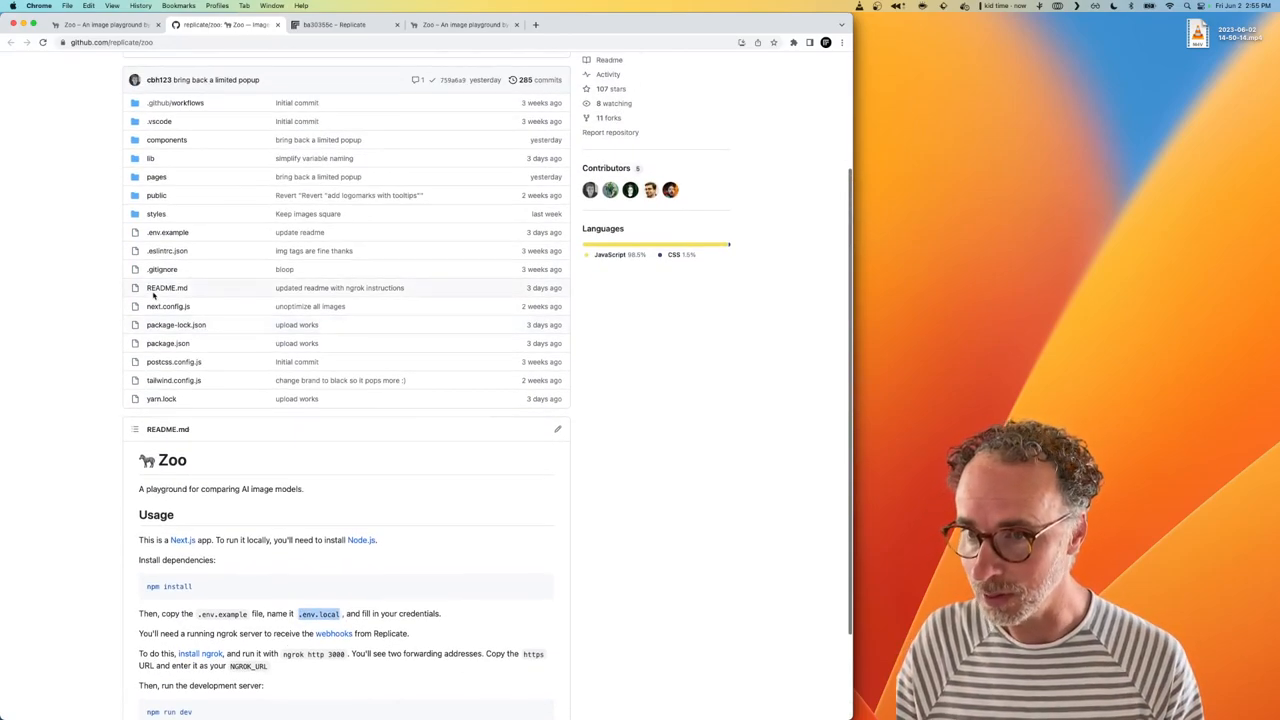
{"action": "left_click", "coordinate": [167, 232]}
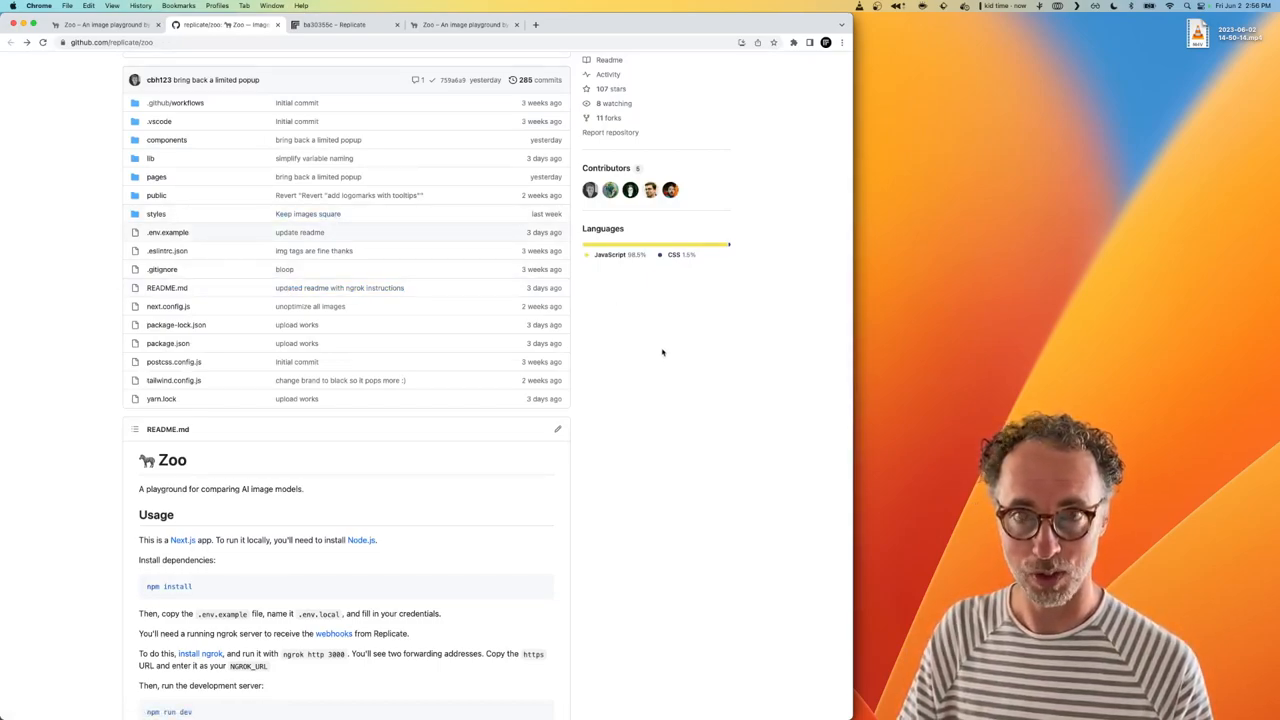
{"action": "mouse_move", "coordinate": [710, 374]}
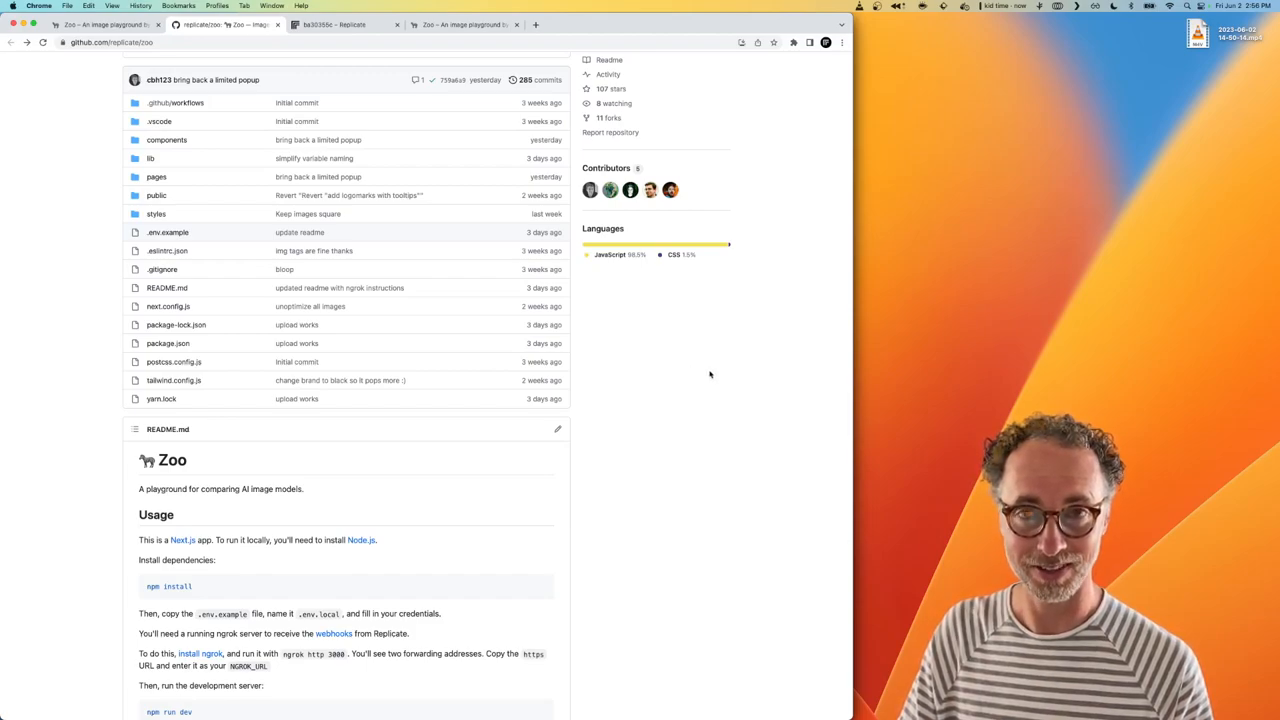
{"action": "mouse_move", "coordinate": [745, 347]}
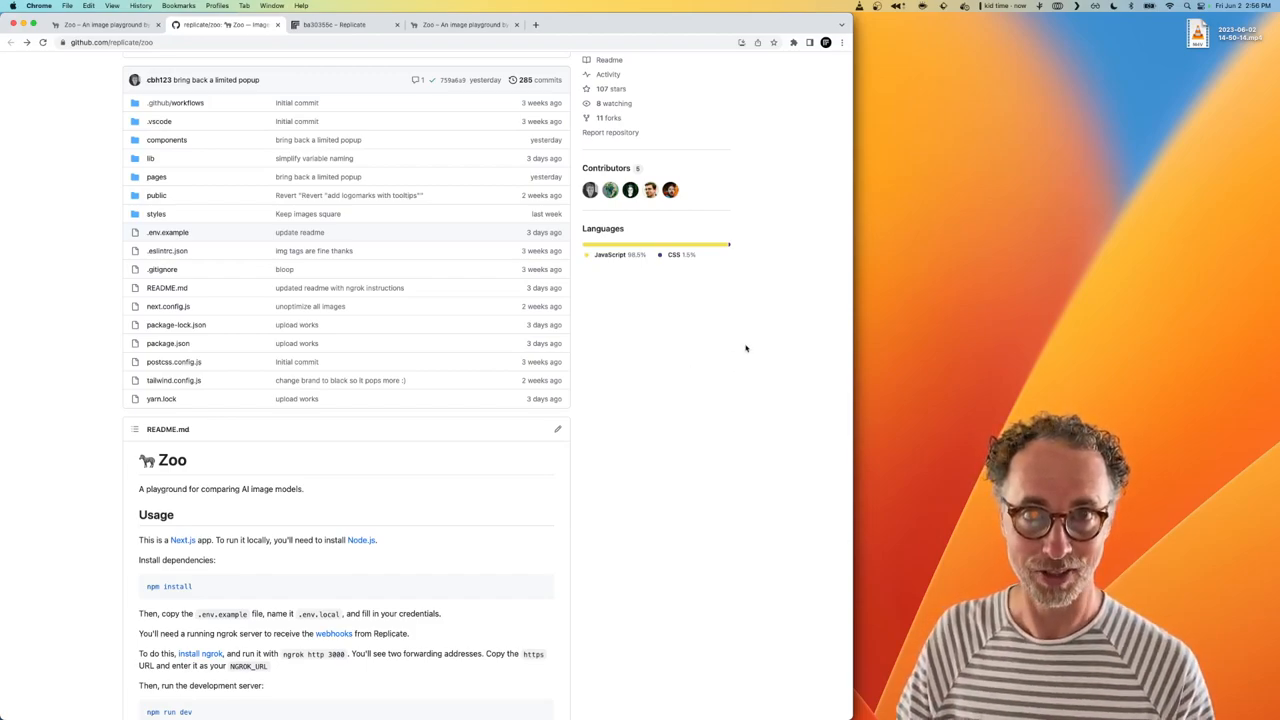